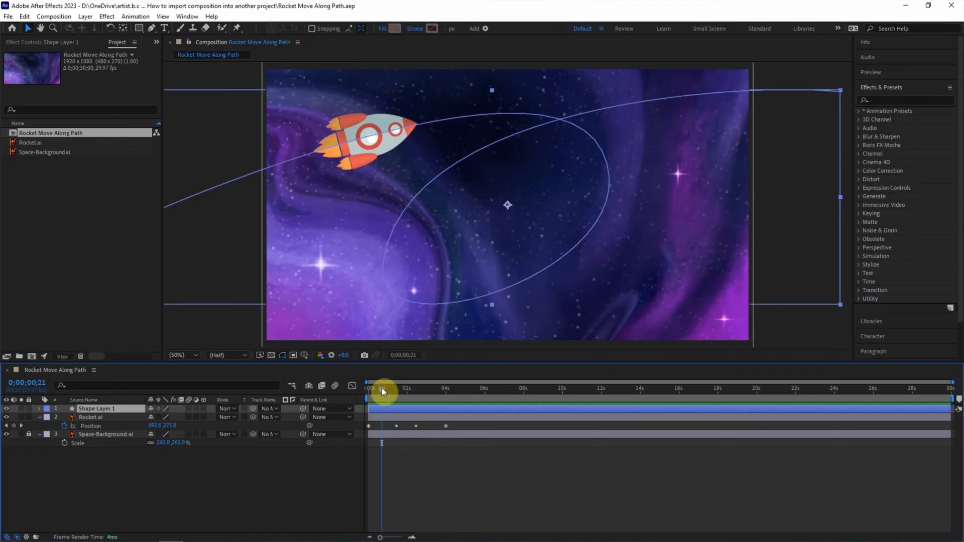
mouse_move(333, 177)
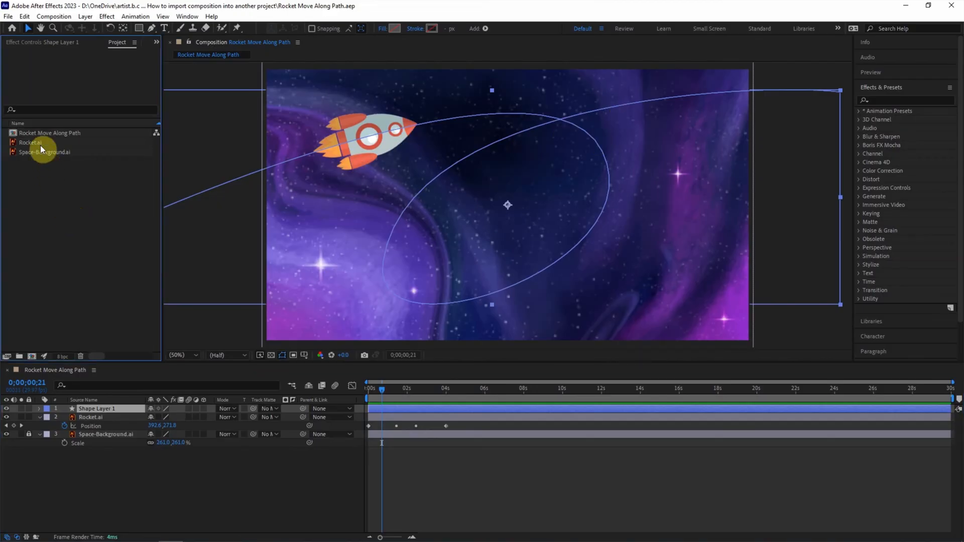
Bring up the Collect Files options for the rocket project, reporting 2 files to collect.
click(50, 132)
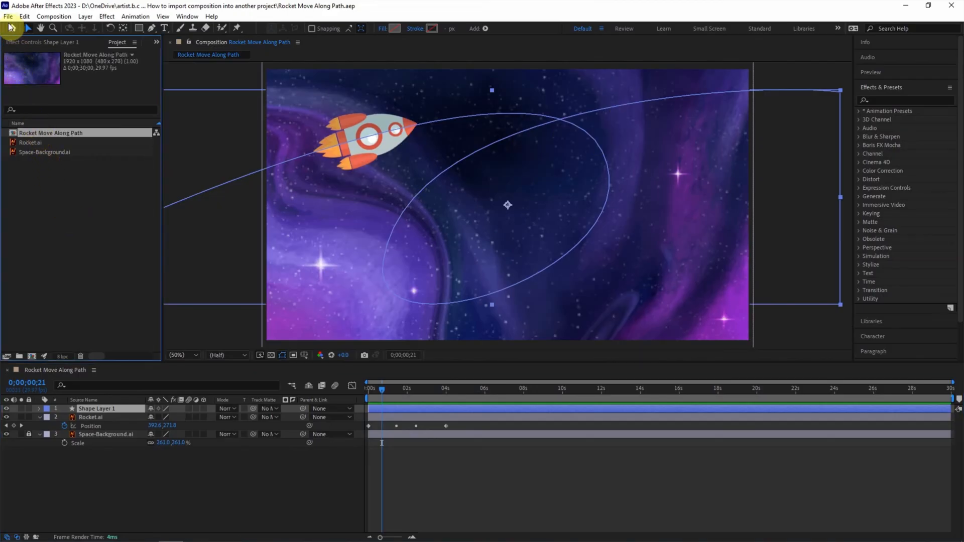
click(8, 16)
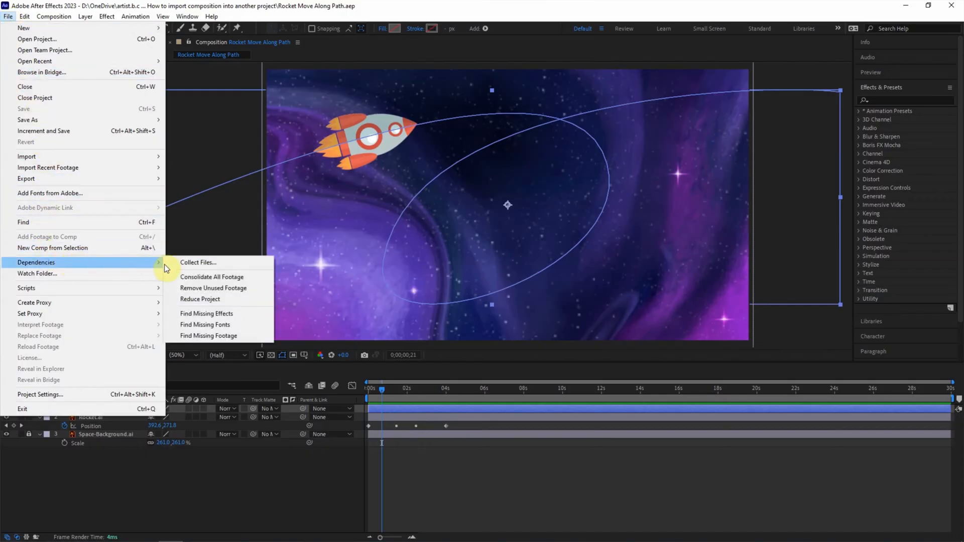
click(198, 262)
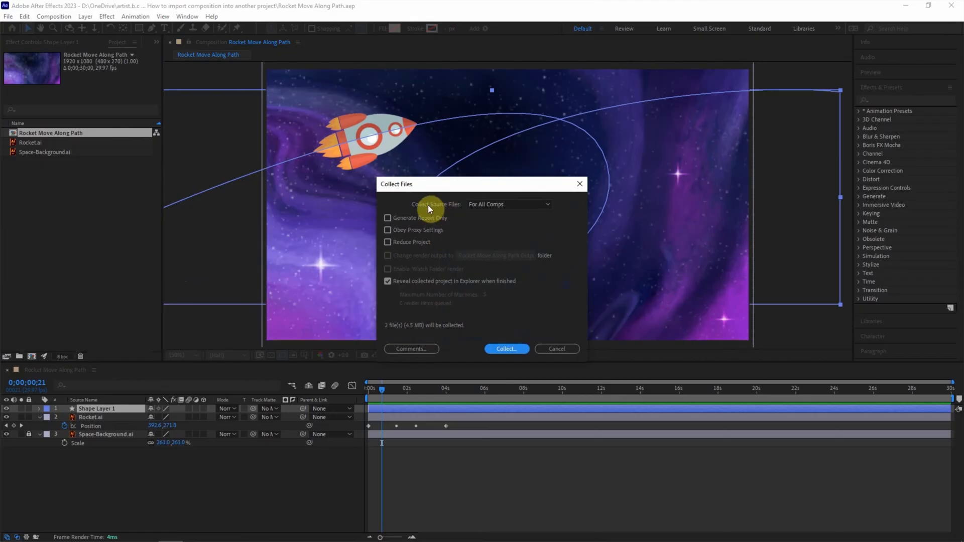
Collect the files into a new folder named 'Rocket Move Along Path to new project folder' and save it.
click(506, 349)
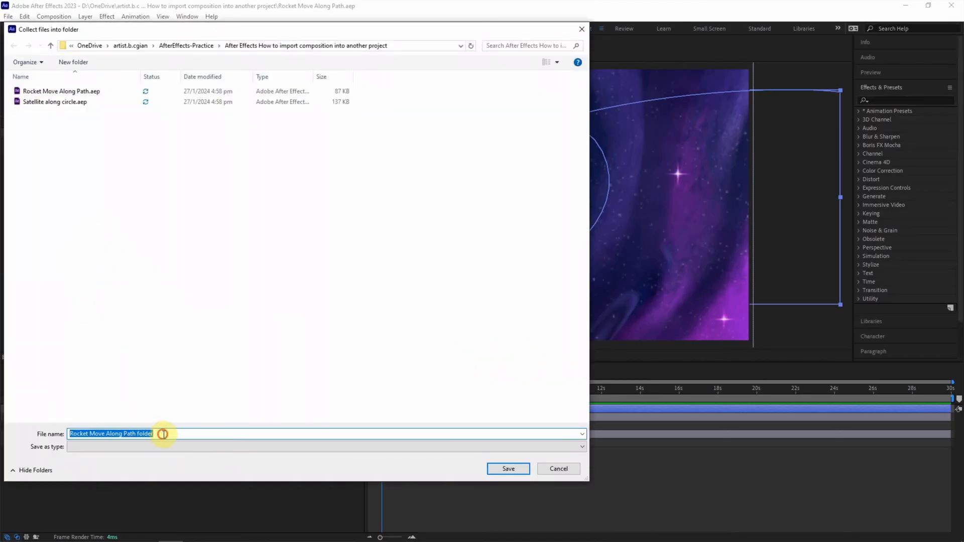
click(138, 434)
text(to new pro)
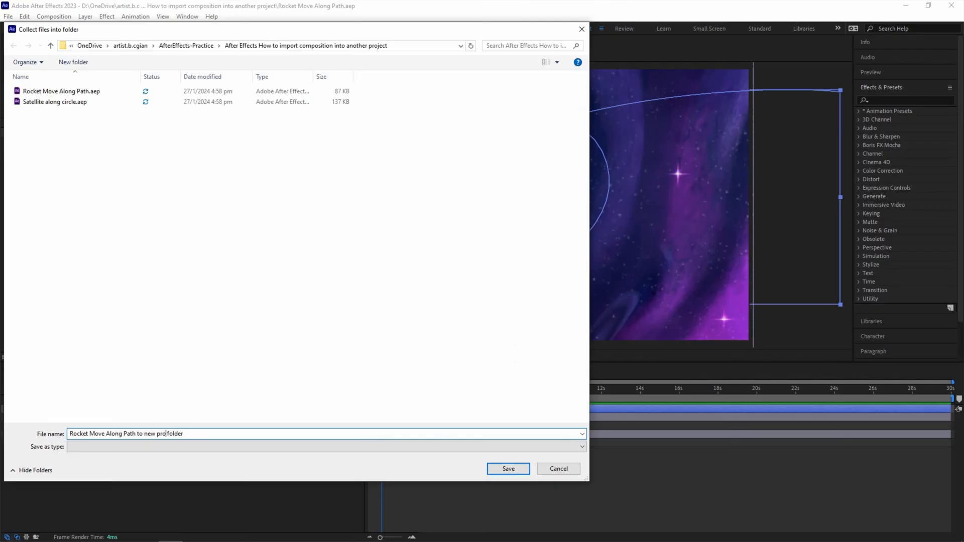
click(509, 470)
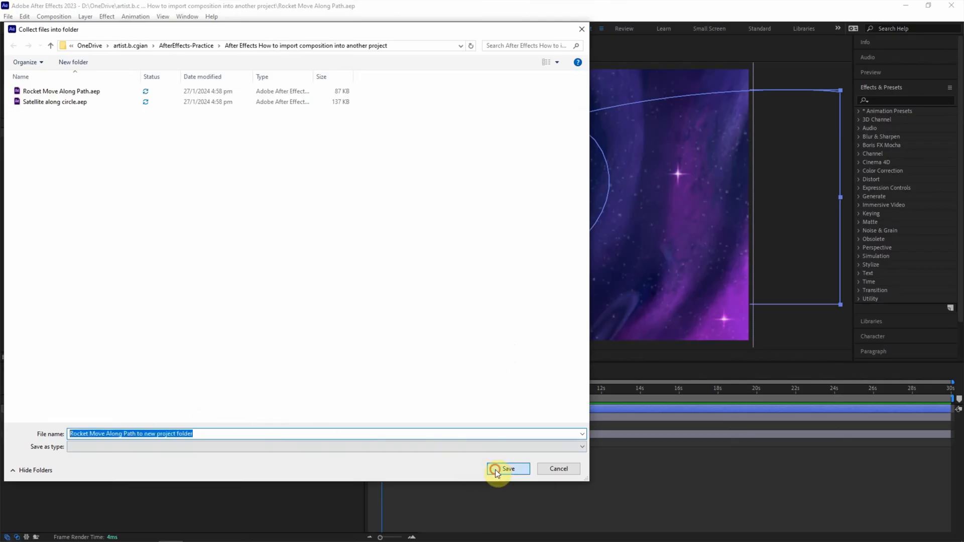
click(509, 469)
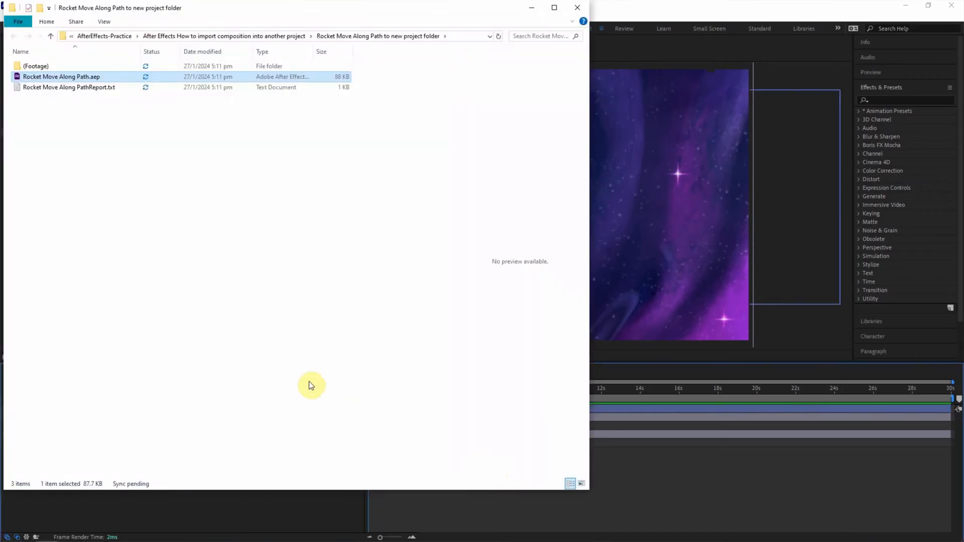
mouse_move(411, 68)
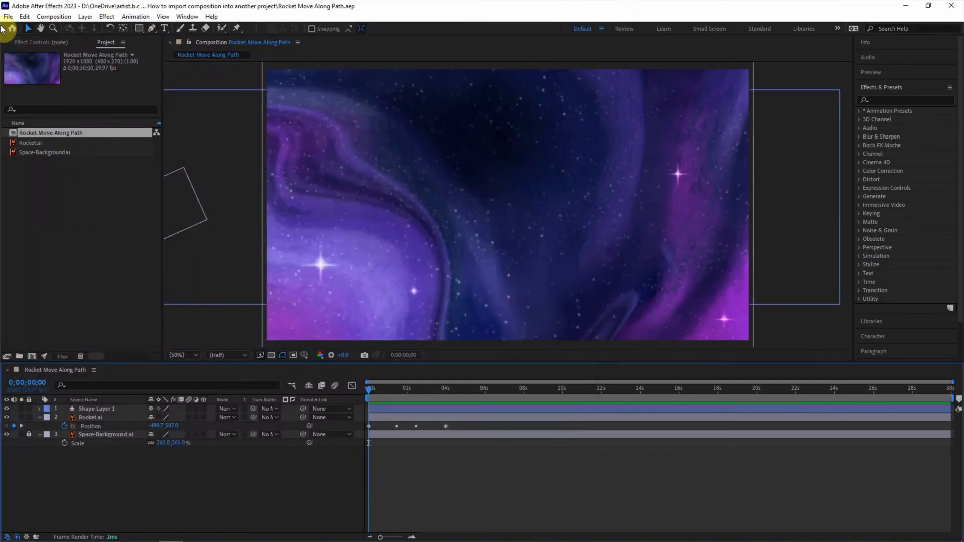
Switch to the Satellite along circle.aep project instead.
click(7, 16)
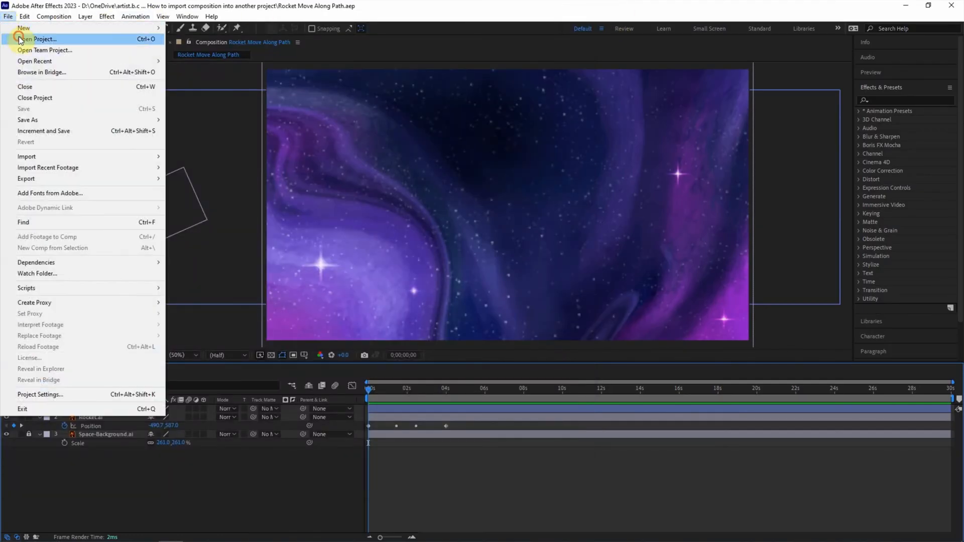
click(38, 39)
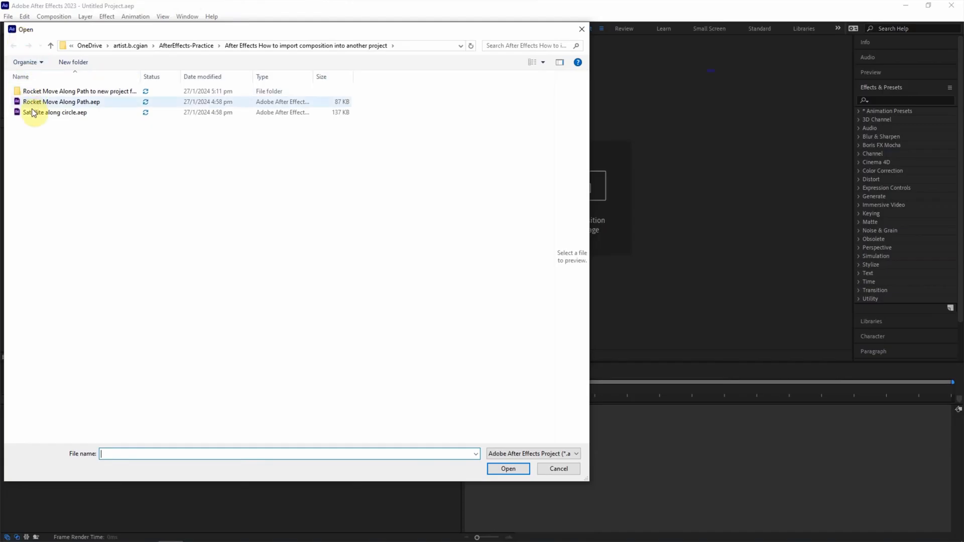
click(54, 113)
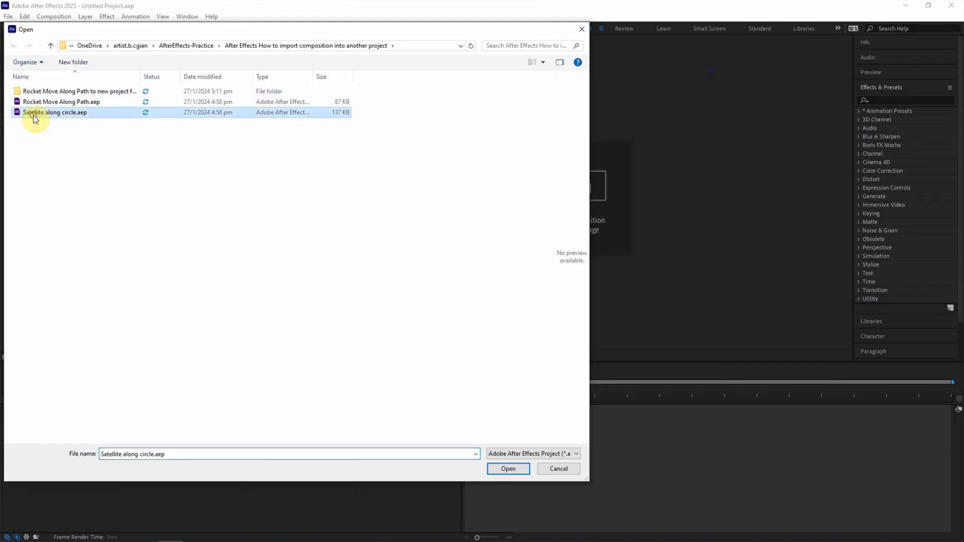
click(507, 470)
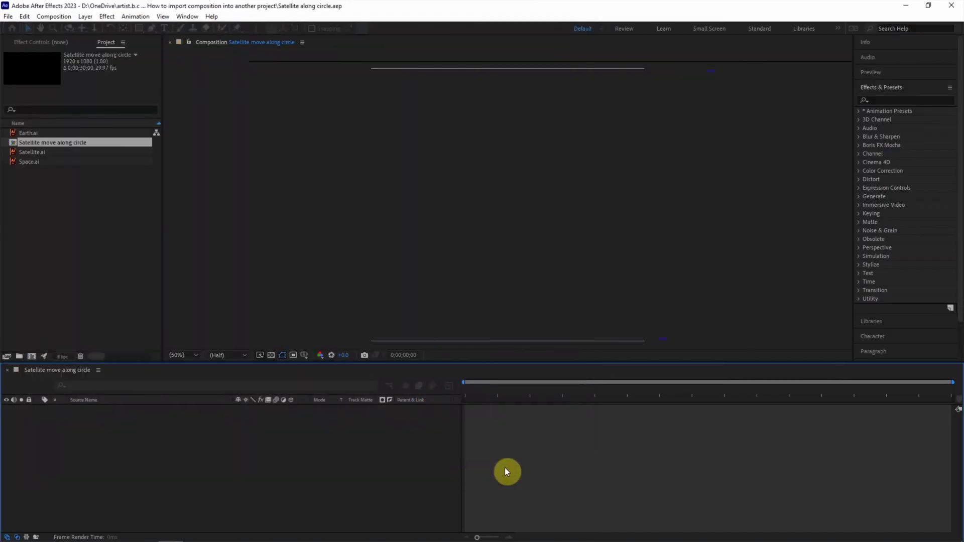
Show the Satellite move along circle composition at about 3 seconds with the satellite and ring hidden.
double_click(52, 141)
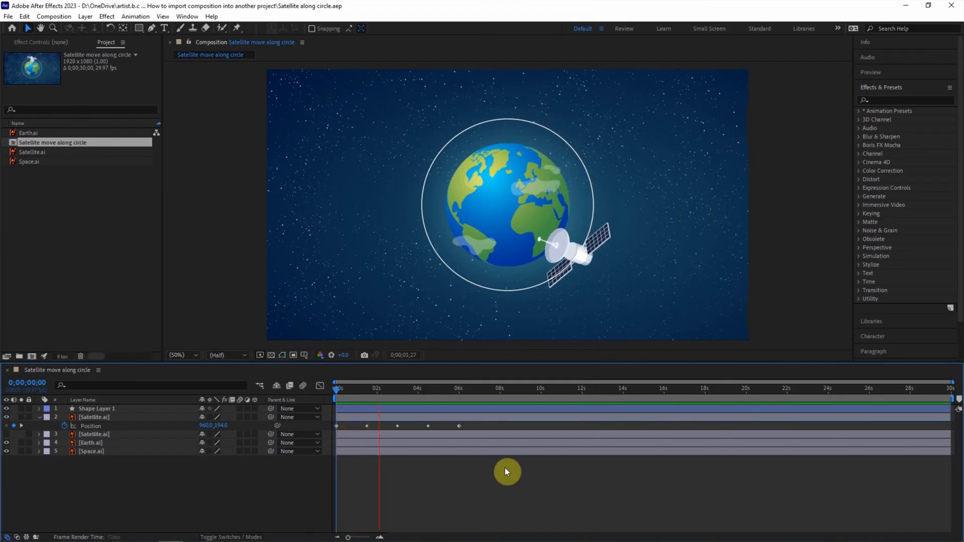
click(403, 388)
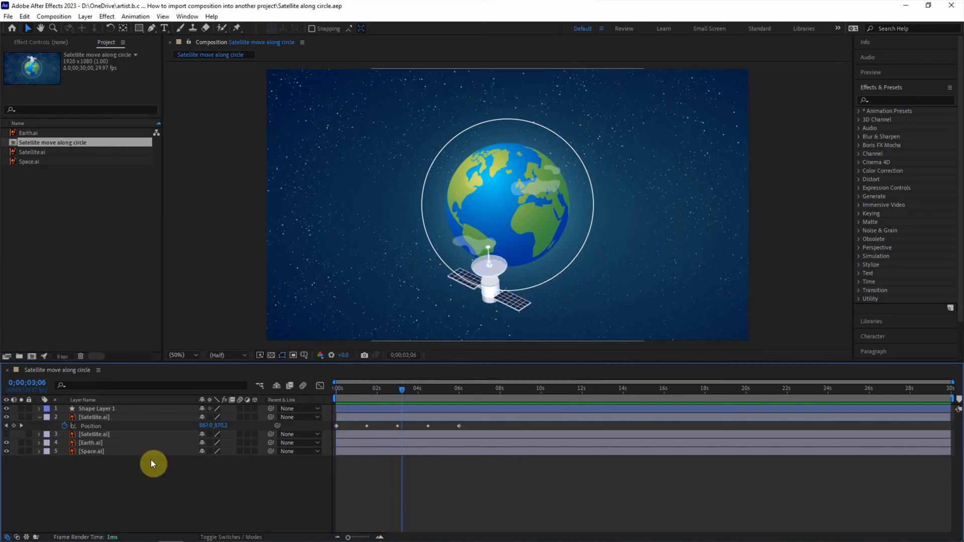
click(7, 417)
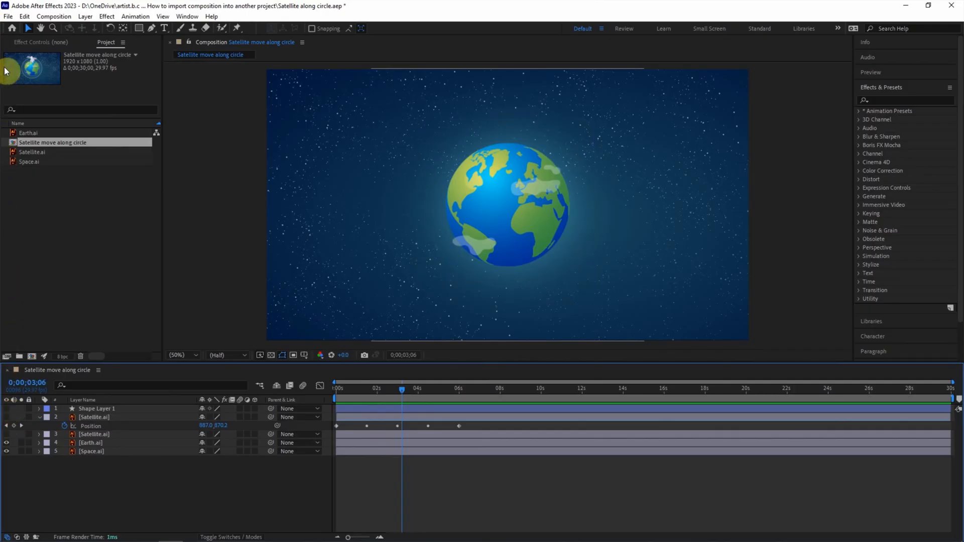
Import Rocket Move Along Path.aep from the collected folder so it appears as a 3-item folder in the project.
click(8, 16)
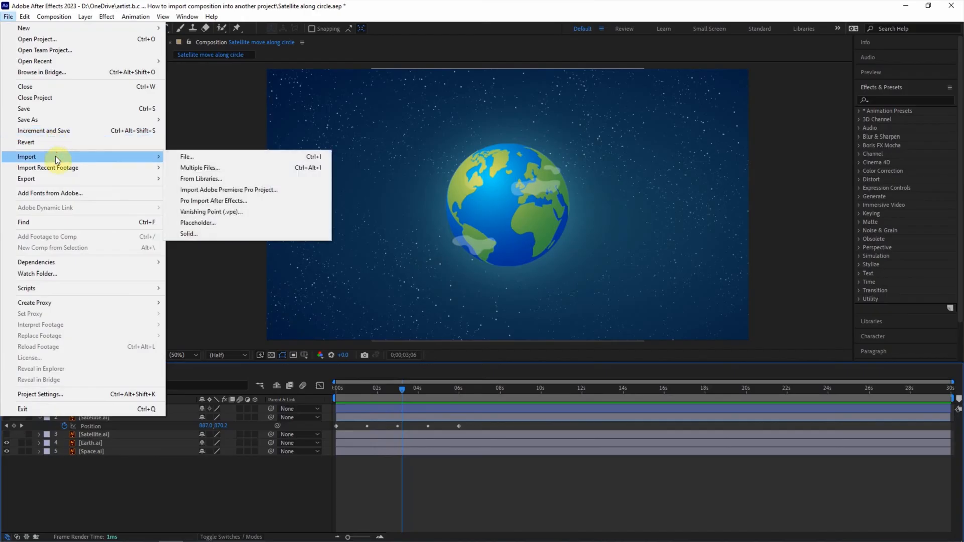
click(187, 157)
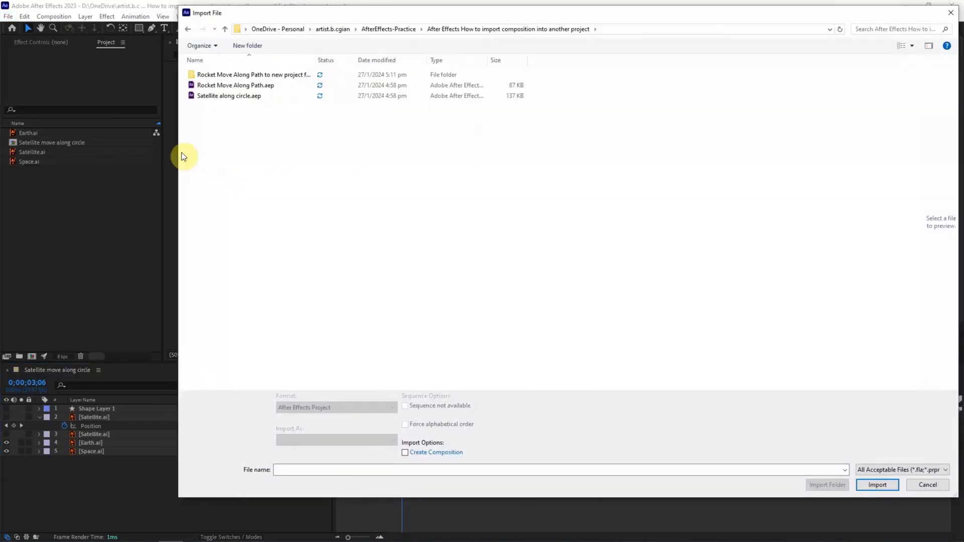
click(252, 75)
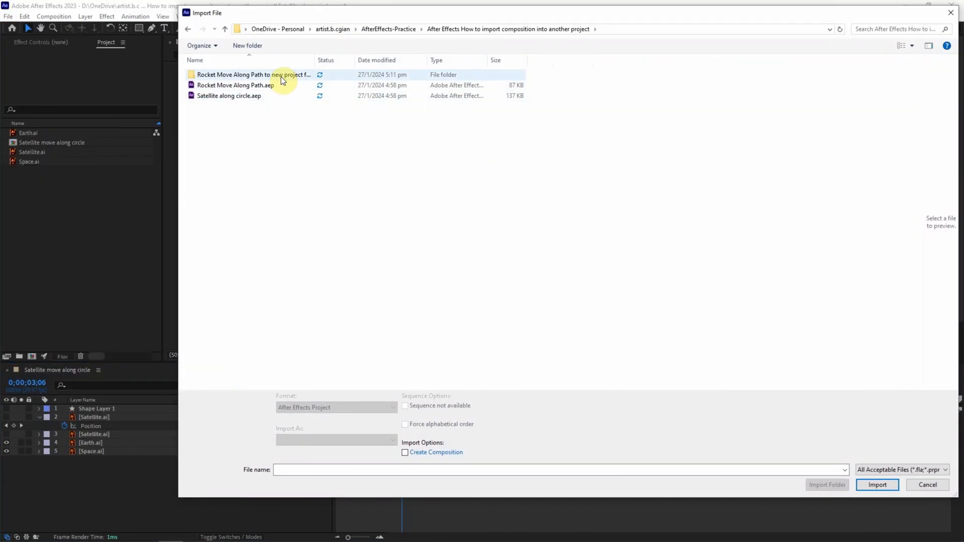
double_click(253, 74)
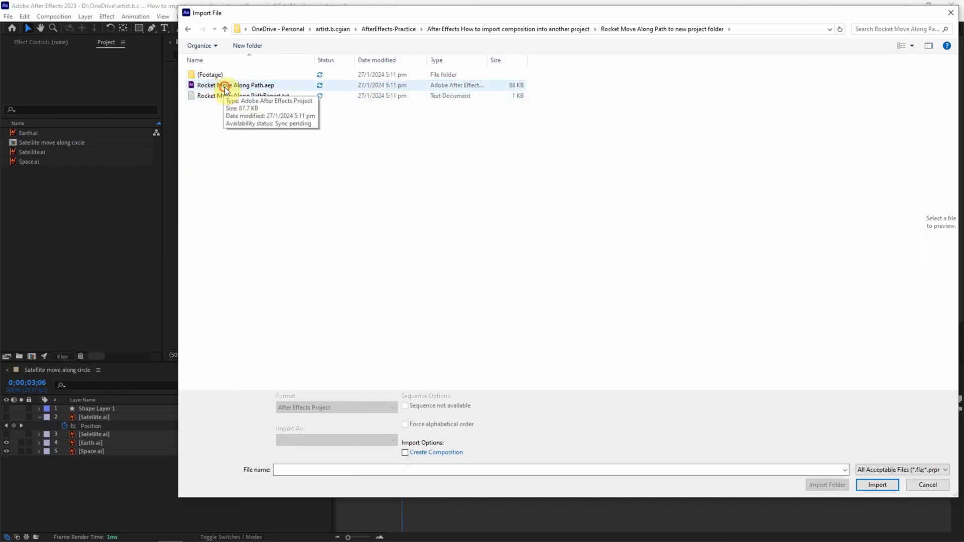
click(877, 486)
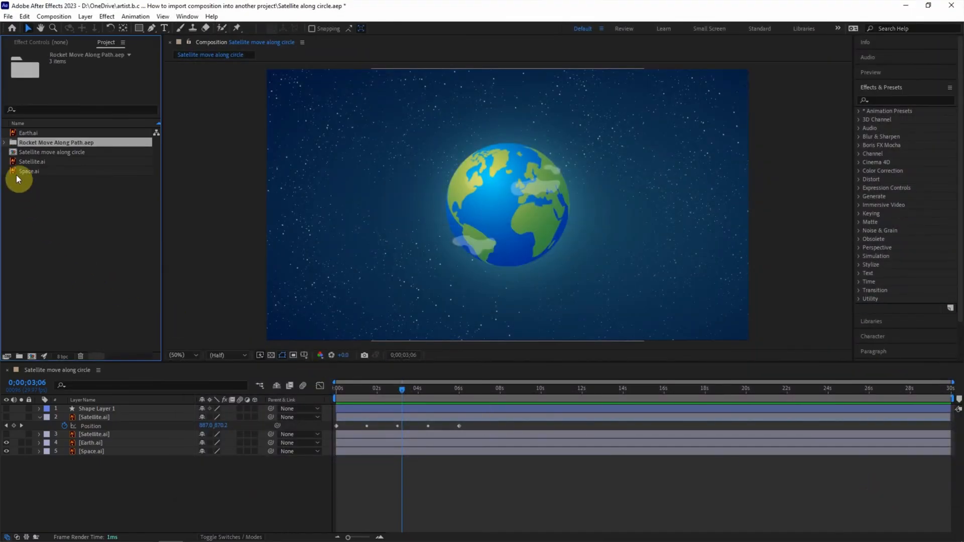
Expand the imported folder, preview the Rocket Move Along Path comp, then return to the satellite comp.
click(4, 141)
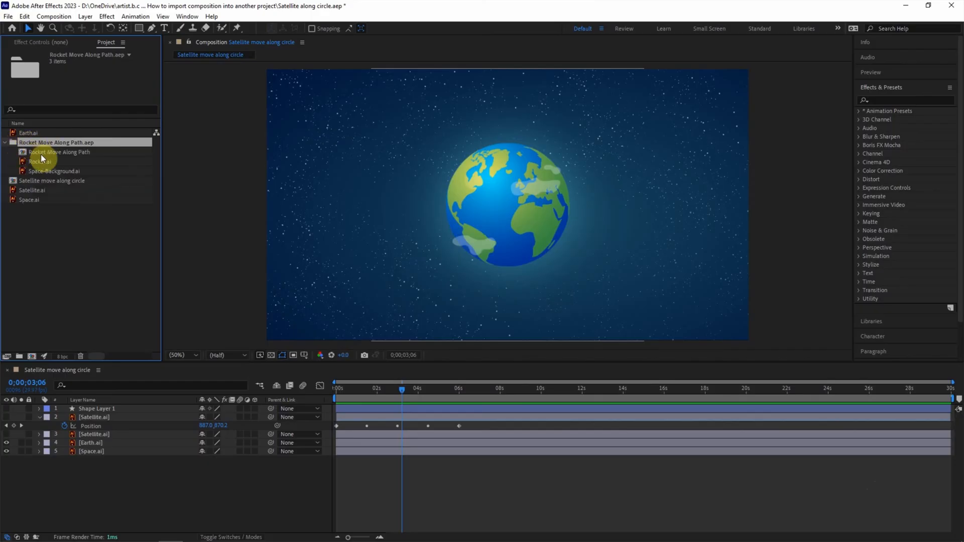
double_click(60, 152)
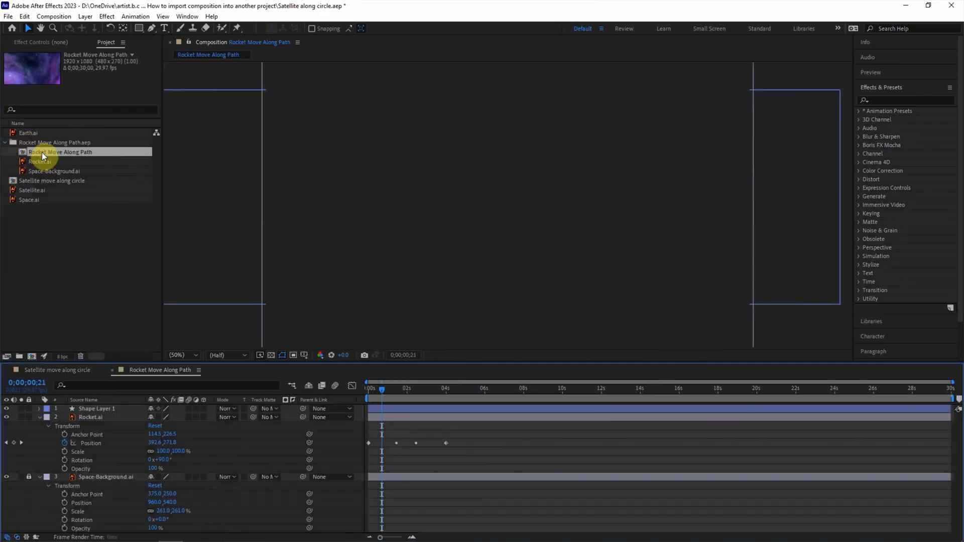
click(159, 370)
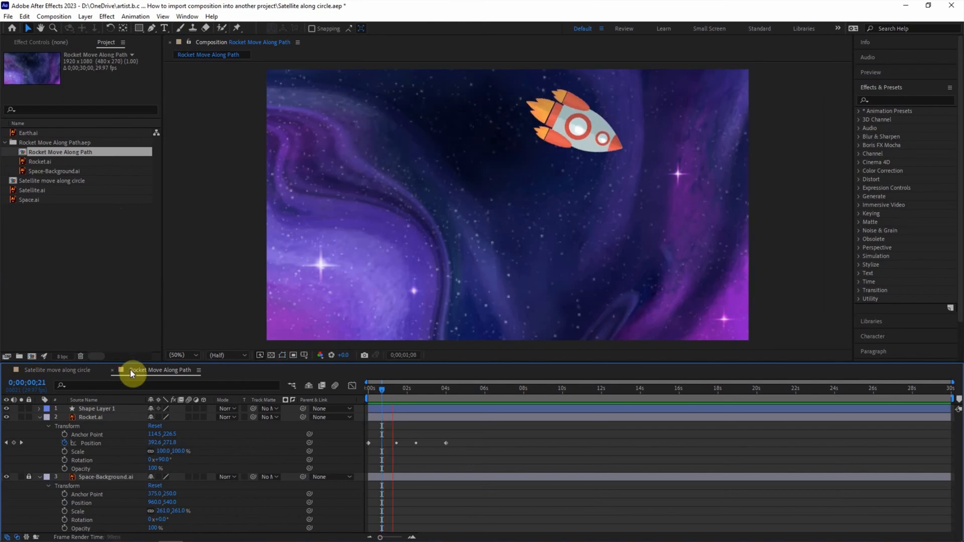
click(431, 387)
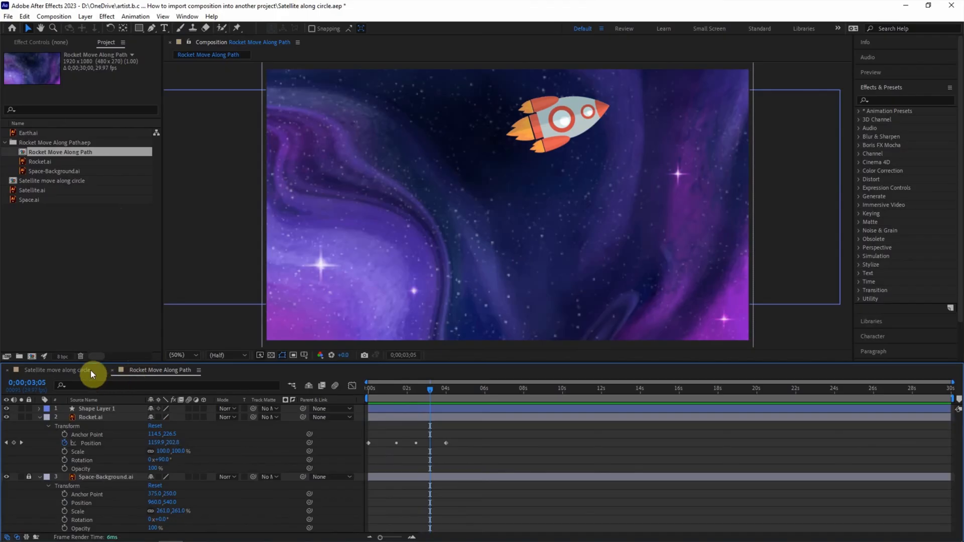
click(52, 370)
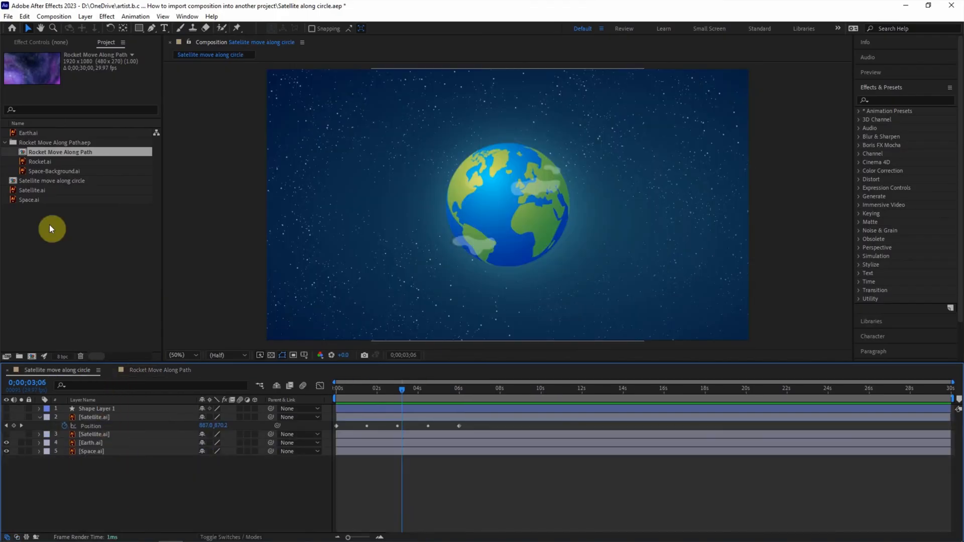
Place the Rocket Move Along Path comp as layer 1 so the rocket shows above the Earth.
click(93, 417)
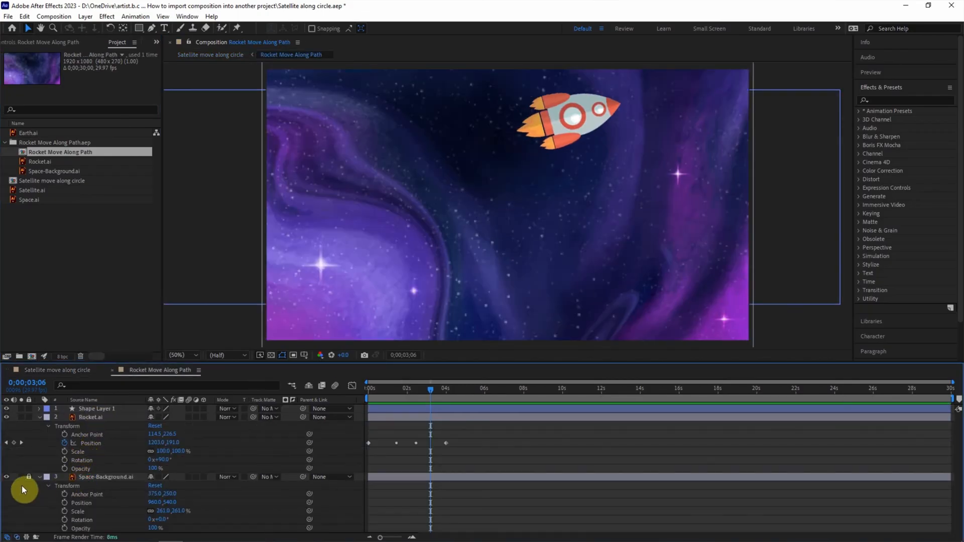
click(209, 54)
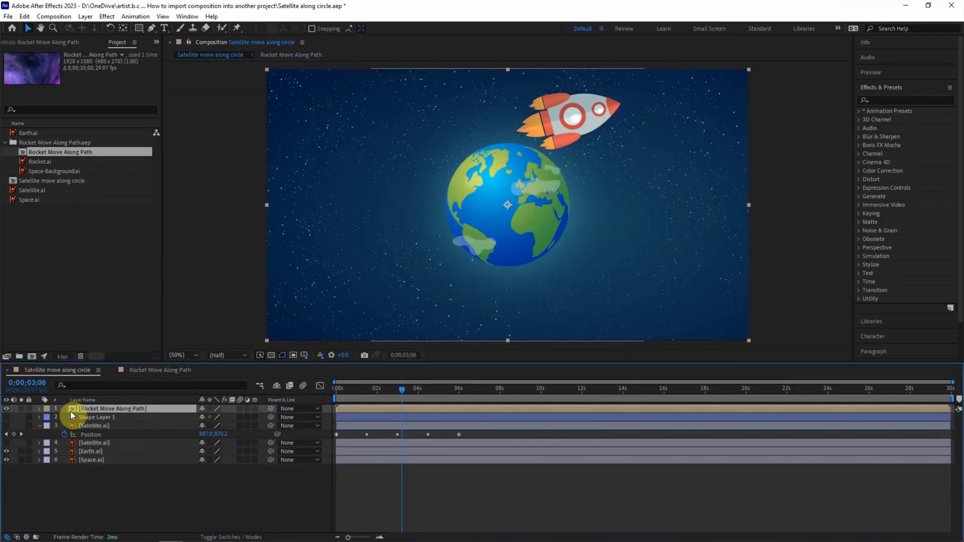